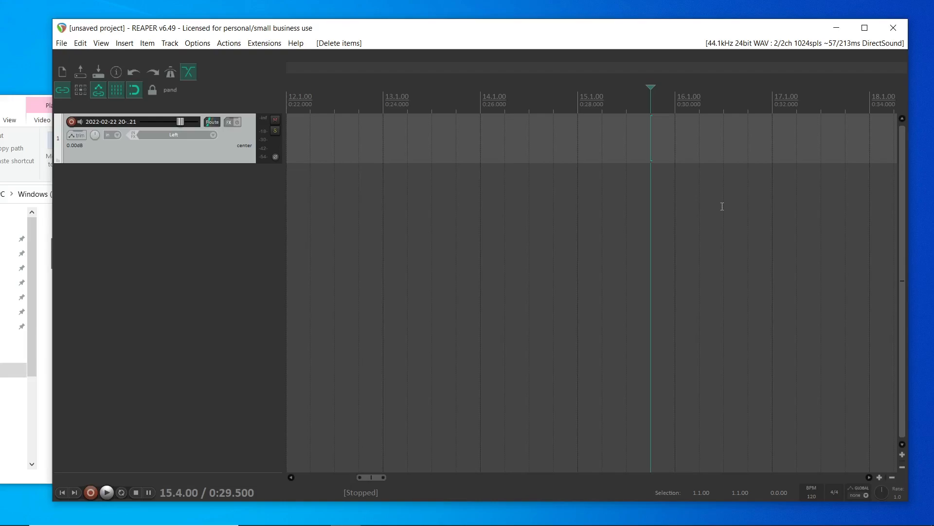
mouse_move(442, 103)
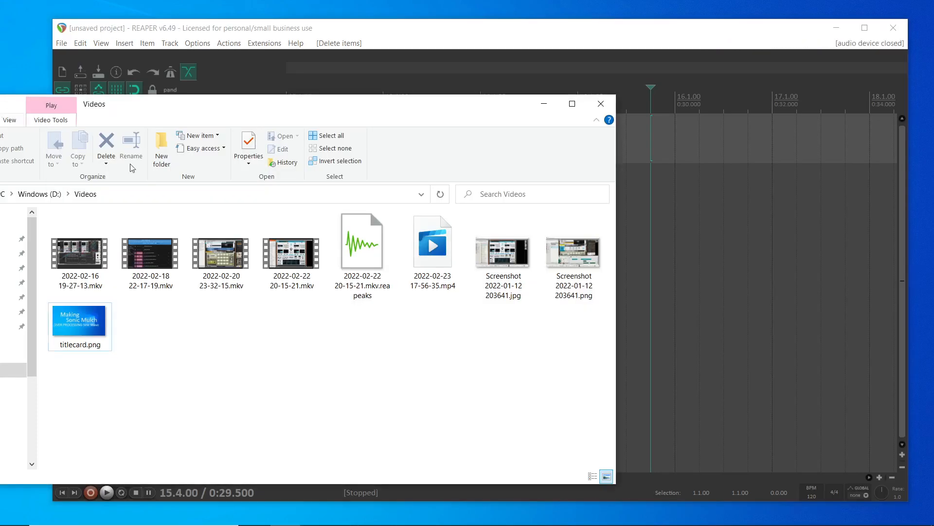
left_click(291, 251)
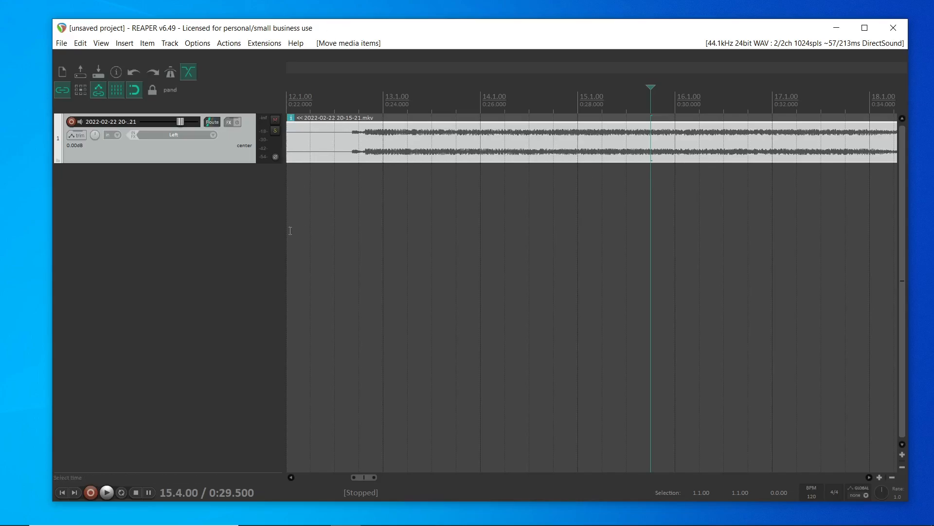
mouse_move(278, 225)
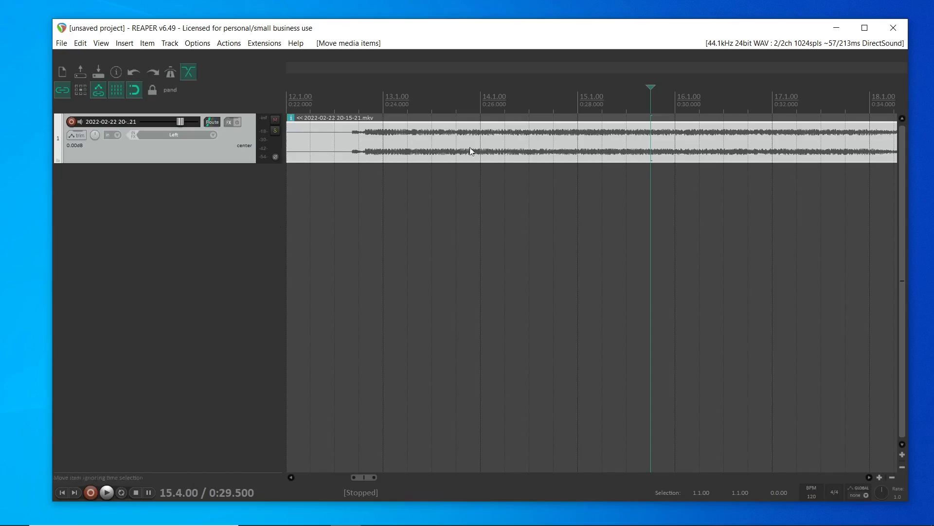
mouse_move(378, 205)
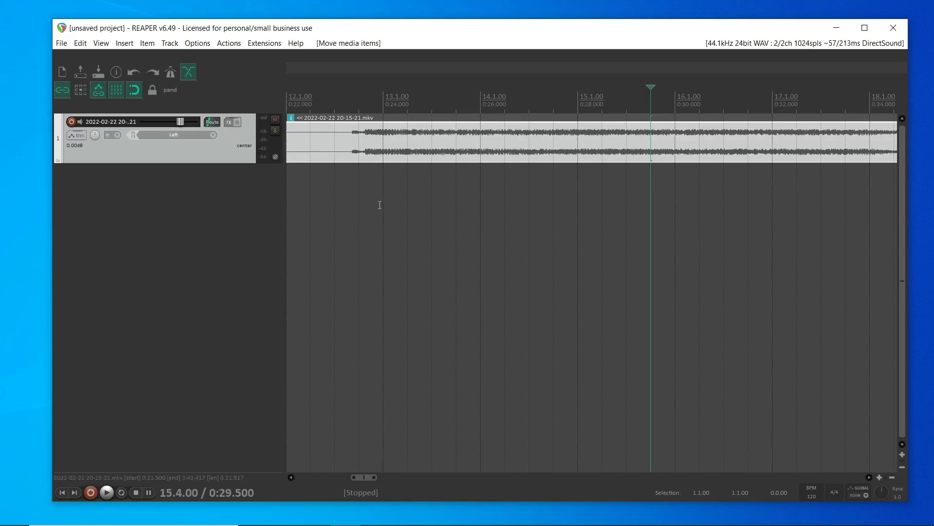
mouse_move(487, 117)
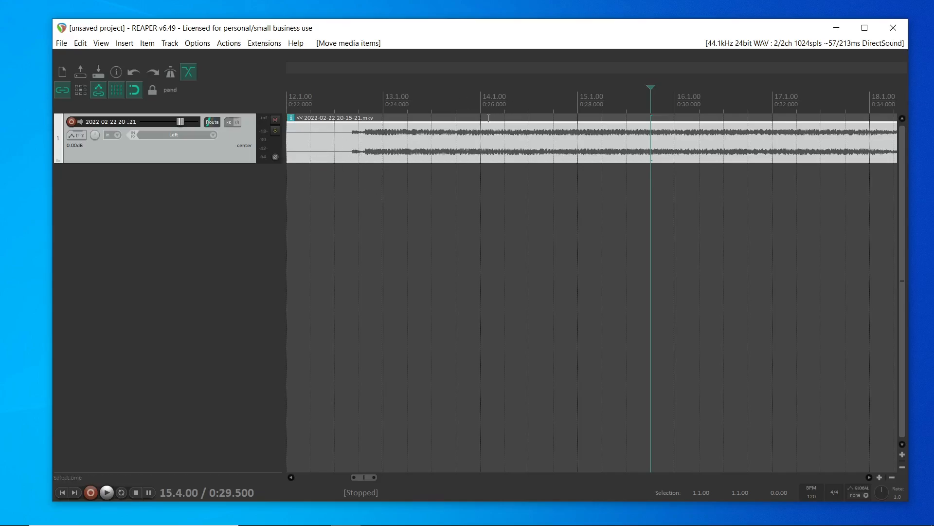
Audition the imported item briefly, then bring up track 1's FX chain with the Add FX list.
left_click(106, 492)
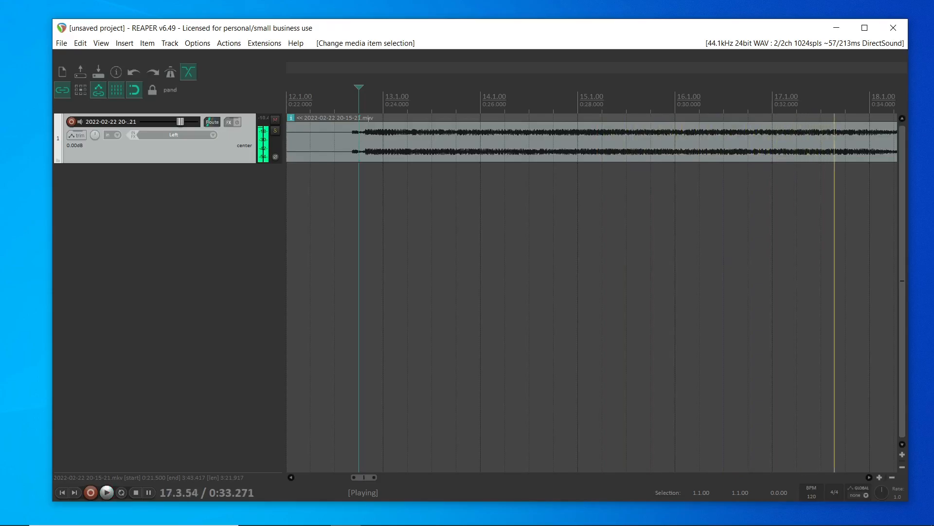
left_click(121, 492)
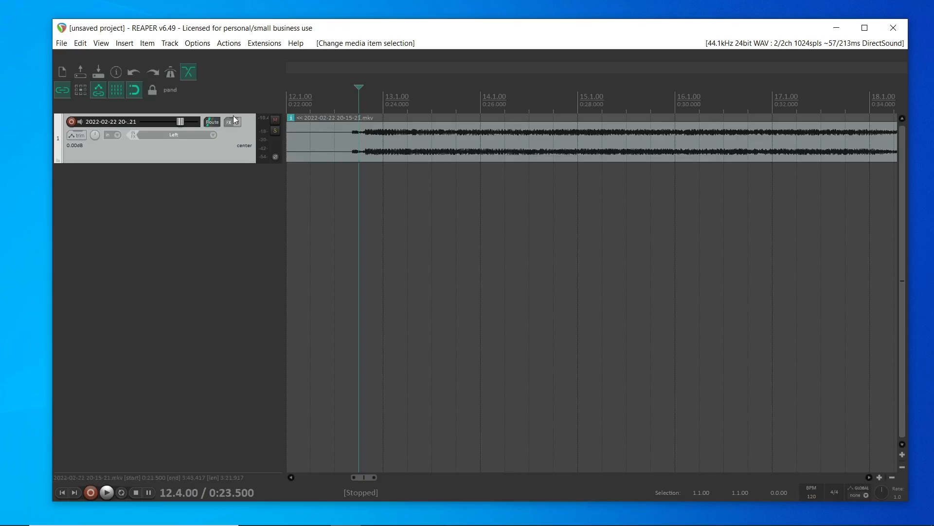
left_click(227, 121)
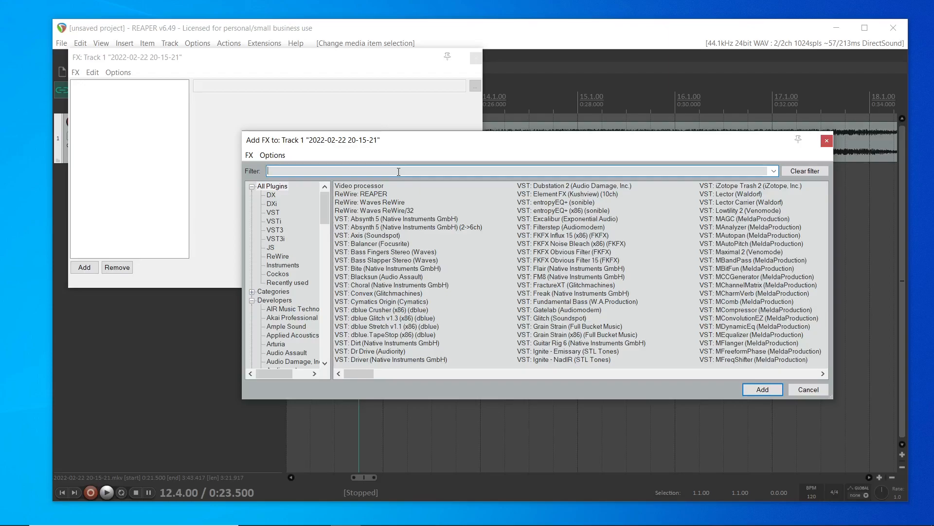
Filter the plugin list for 'rx' and add VST3: RX 8 De-click (iZotope) to track 1.
type("rx")
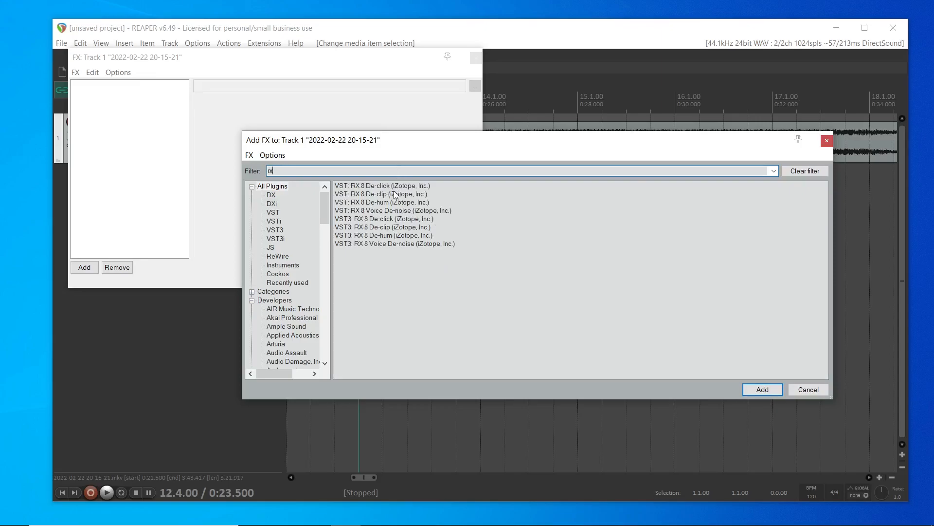
mouse_move(413, 211)
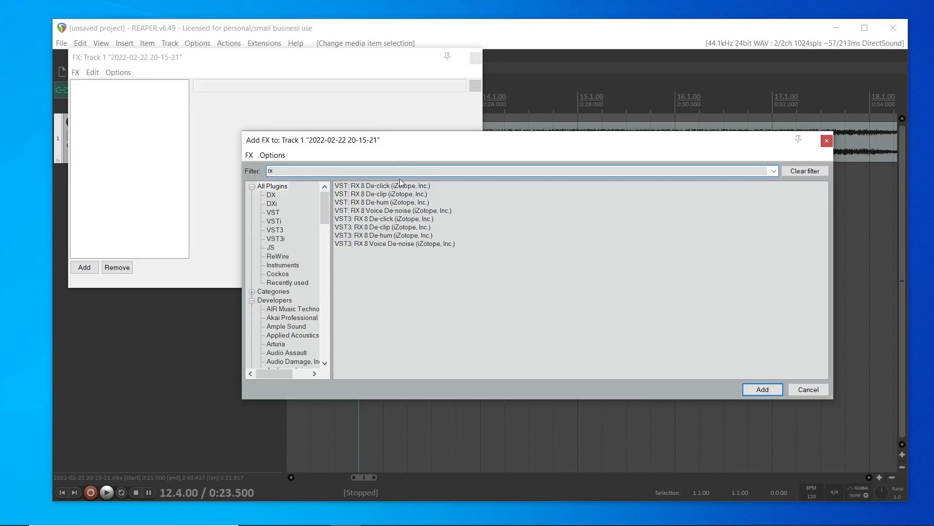
mouse_move(399, 219)
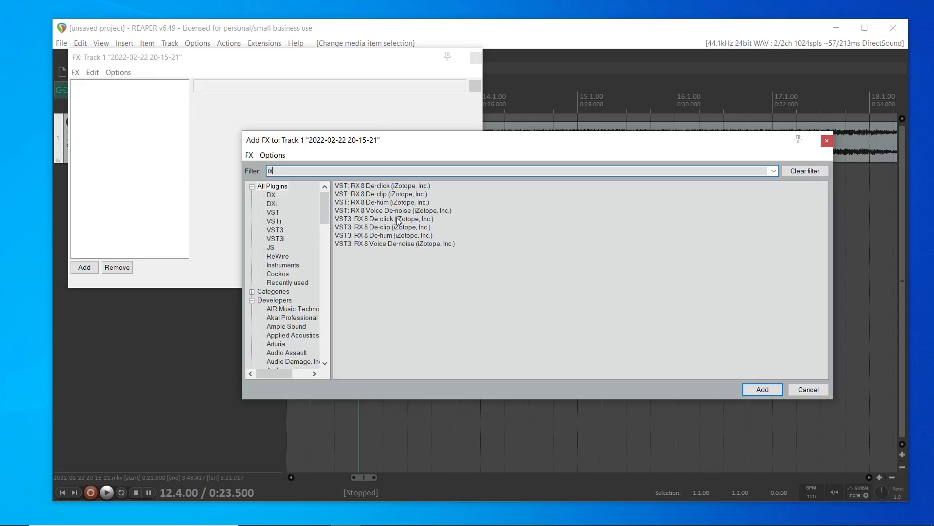
left_click(385, 219)
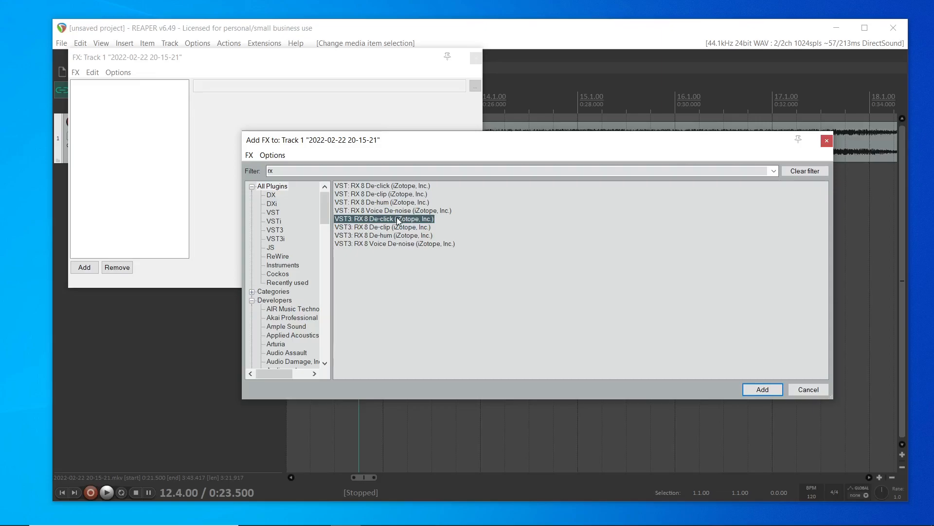
left_click(762, 389)
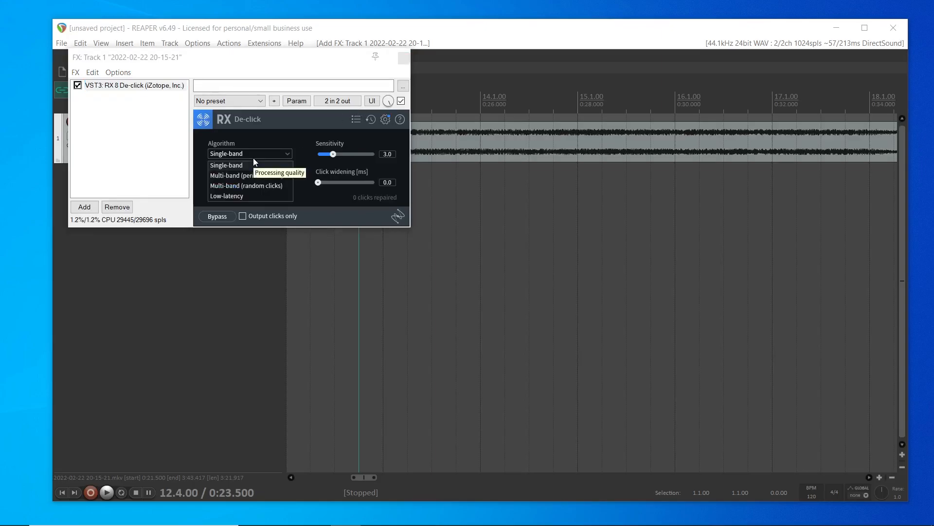
Run De-click with Multi-band (periodic clicks), auditioning Output clicks only during playback, then stop.
left_click(232, 174)
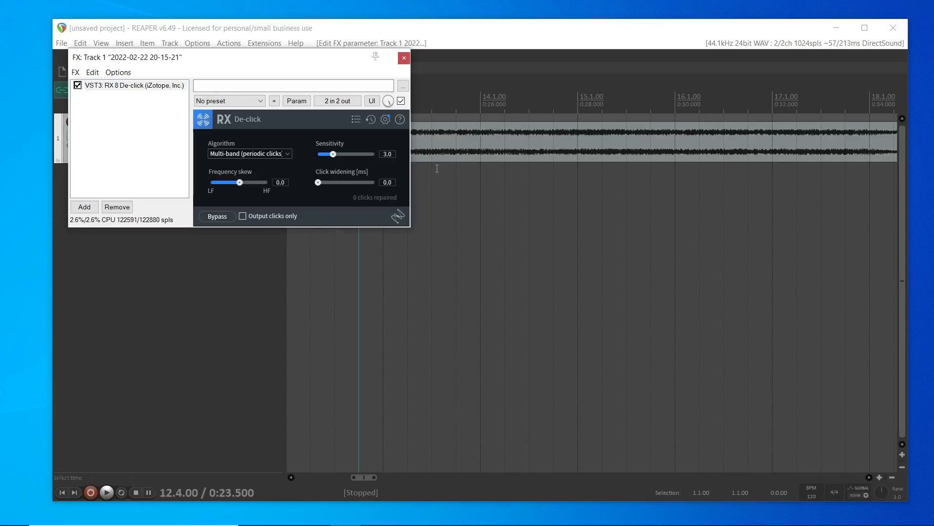
left_click(105, 492)
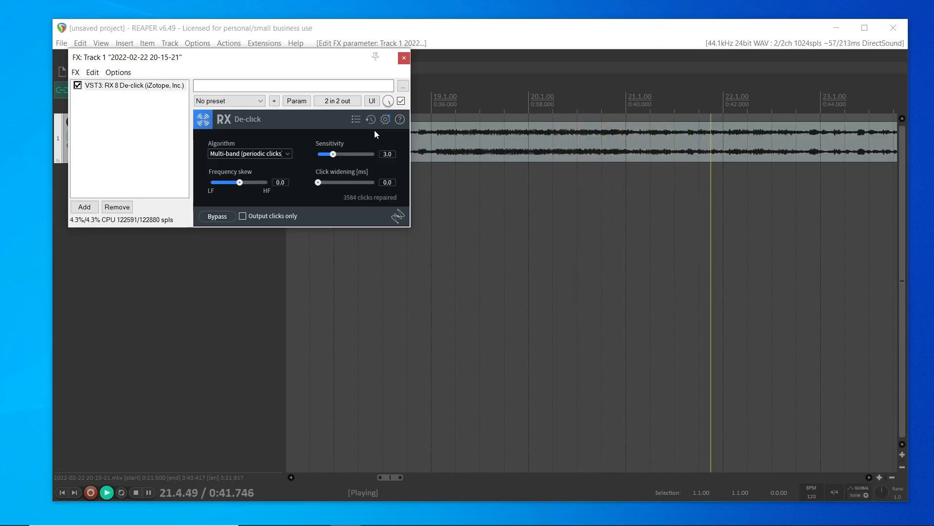
mouse_move(314, 222)
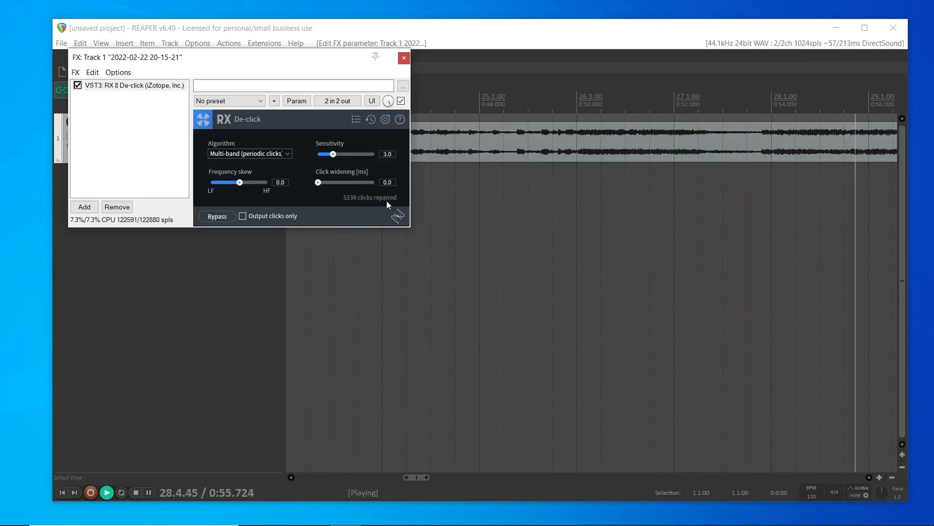
left_click(242, 216)
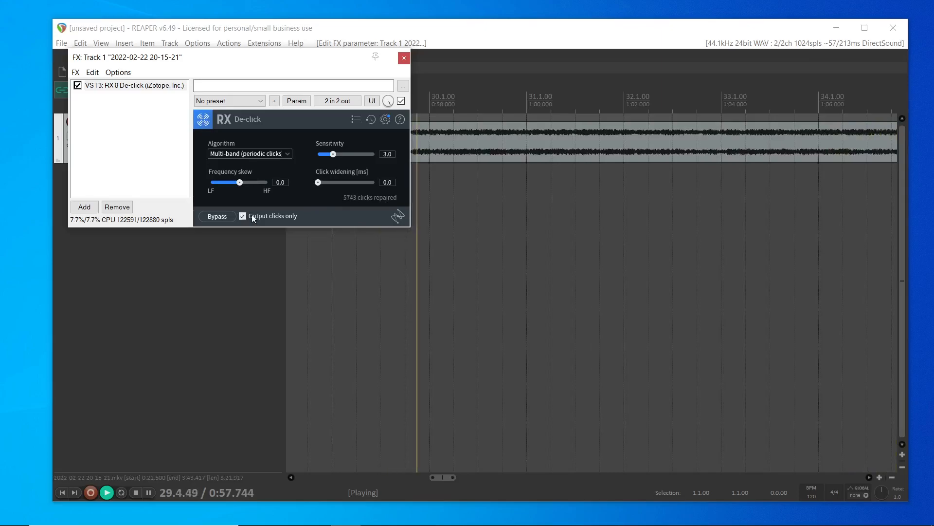
mouse_move(272, 216)
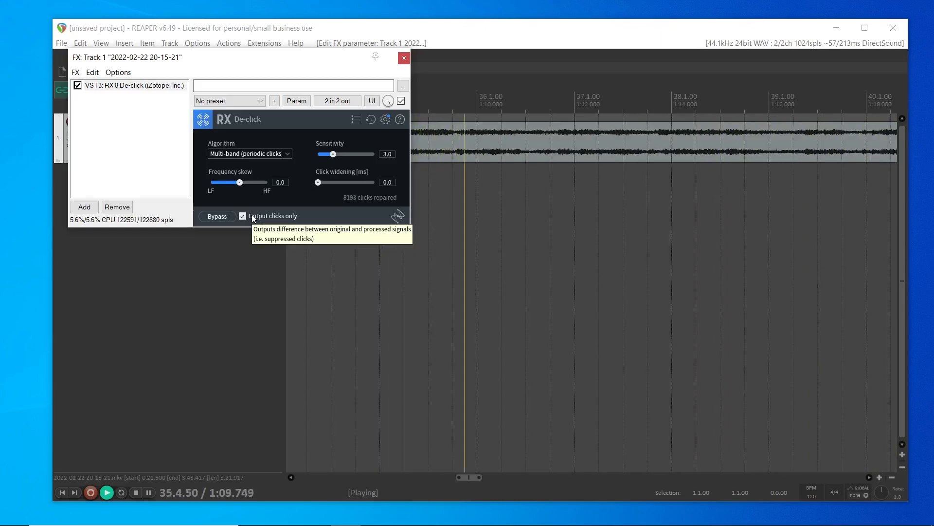
left_click(243, 216)
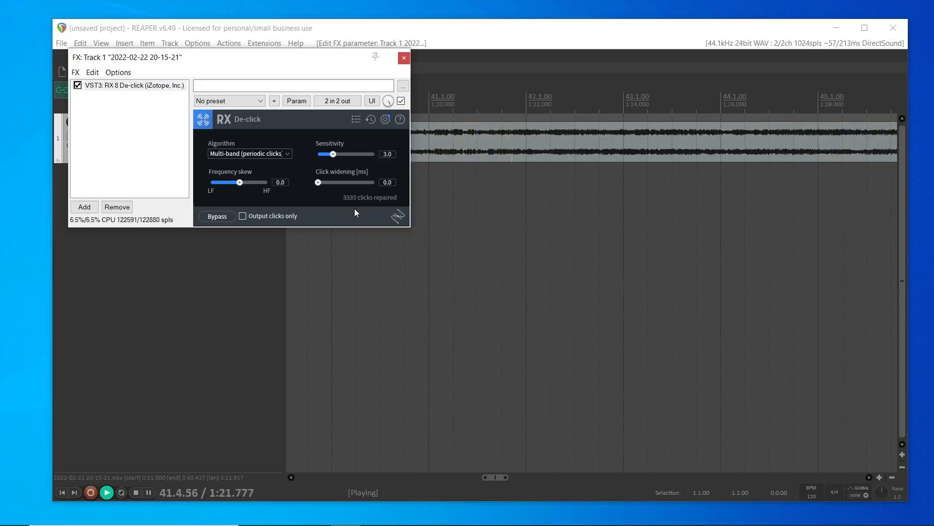
left_click(121, 493)
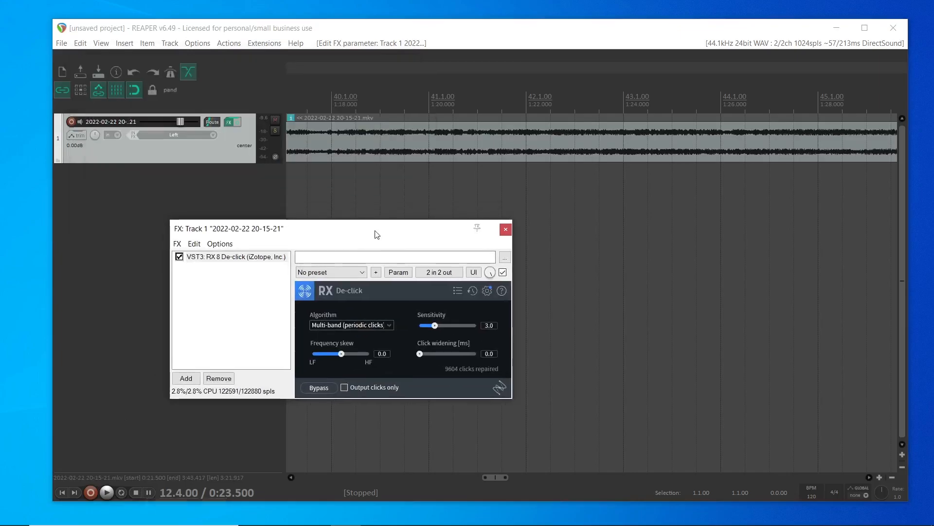
Start rendering the project to D:\Videos\untitled.mov as QT/MOV/MP4 with MJPEG and 16 bit PCM.
left_click(505, 230)
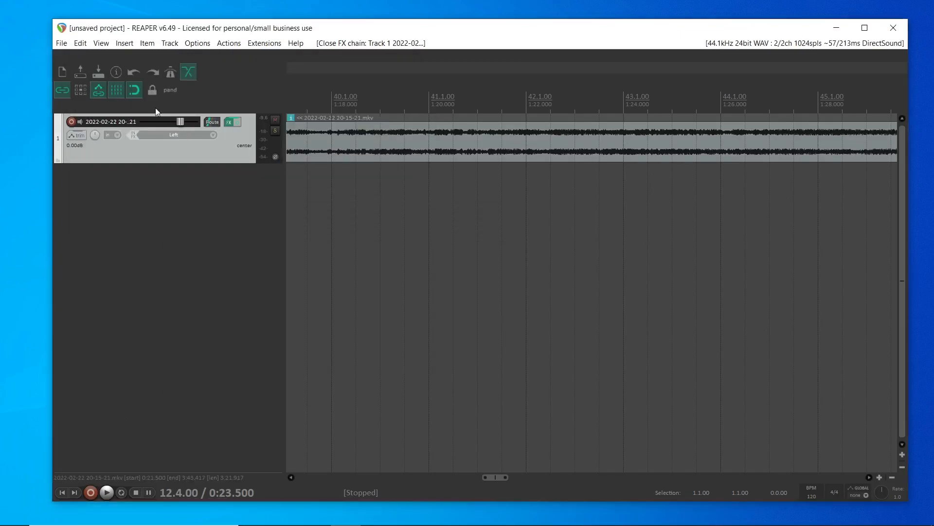
left_click(60, 43)
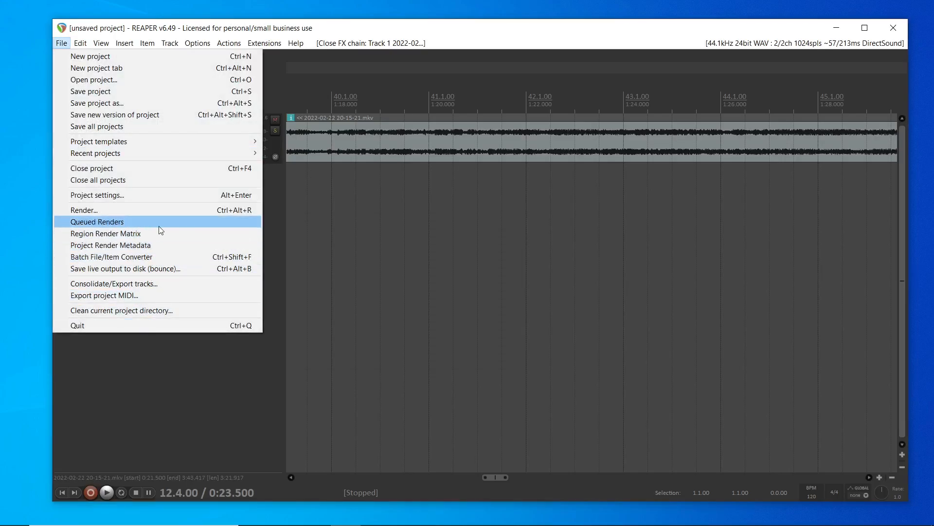
left_click(84, 210)
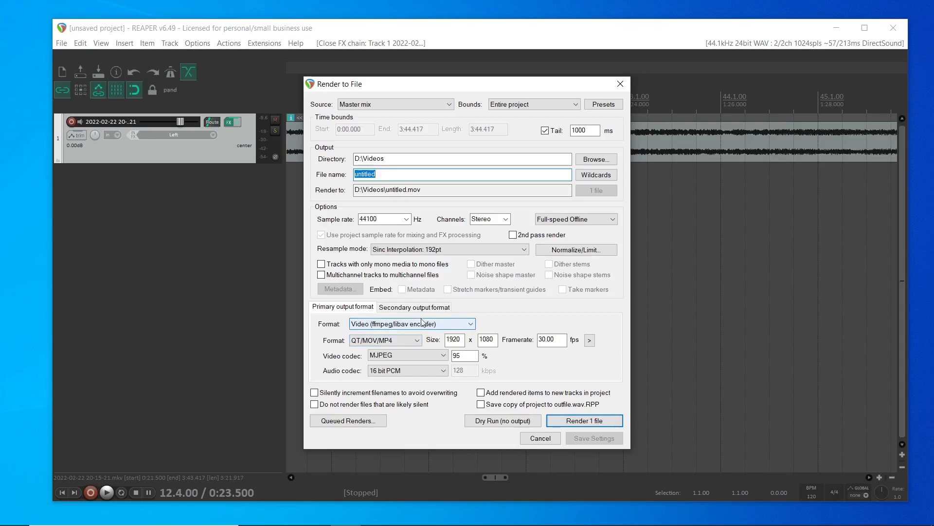
mouse_move(399, 345)
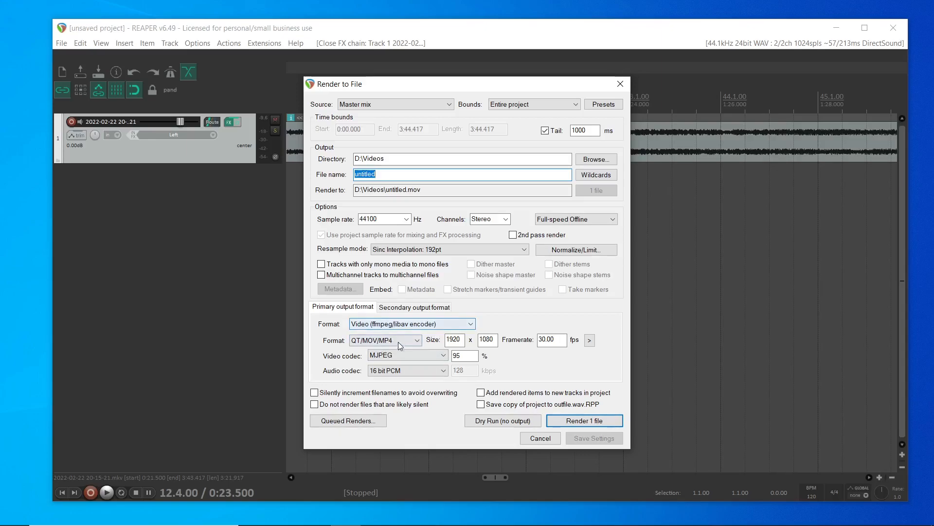
mouse_move(489, 352)
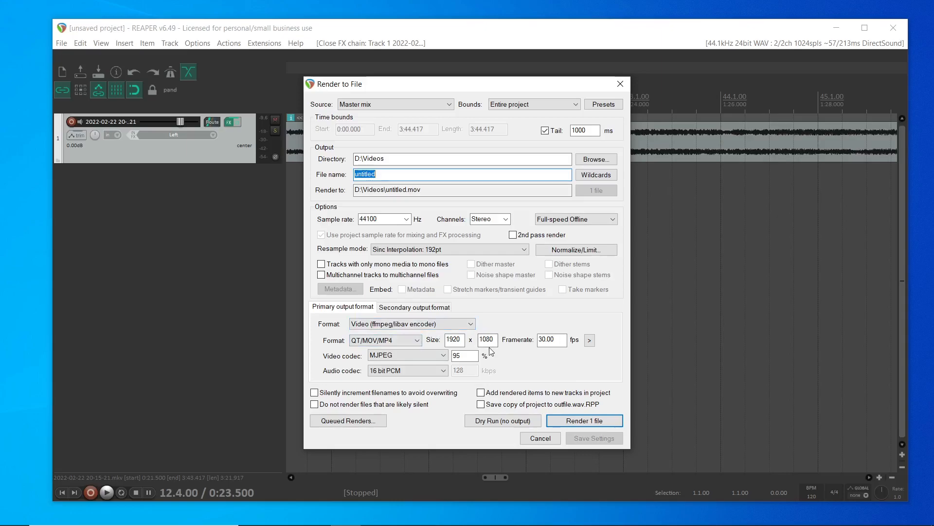
mouse_move(466, 391)
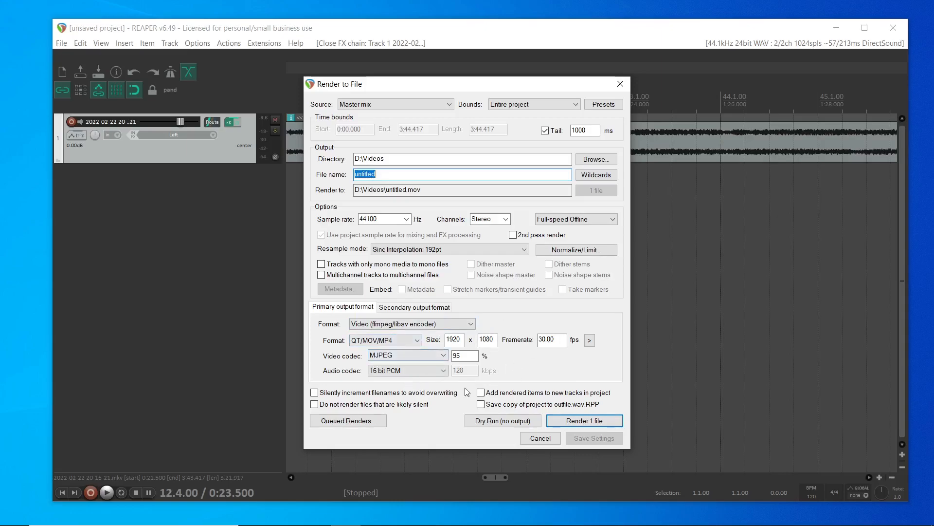
left_click(584, 420)
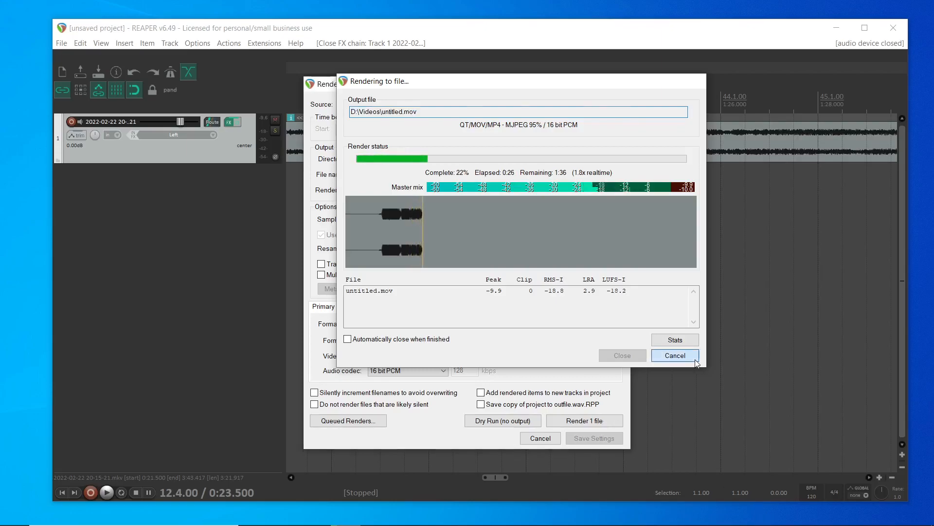
Cancel the render of untitled.mov partway through.
left_click(674, 355)
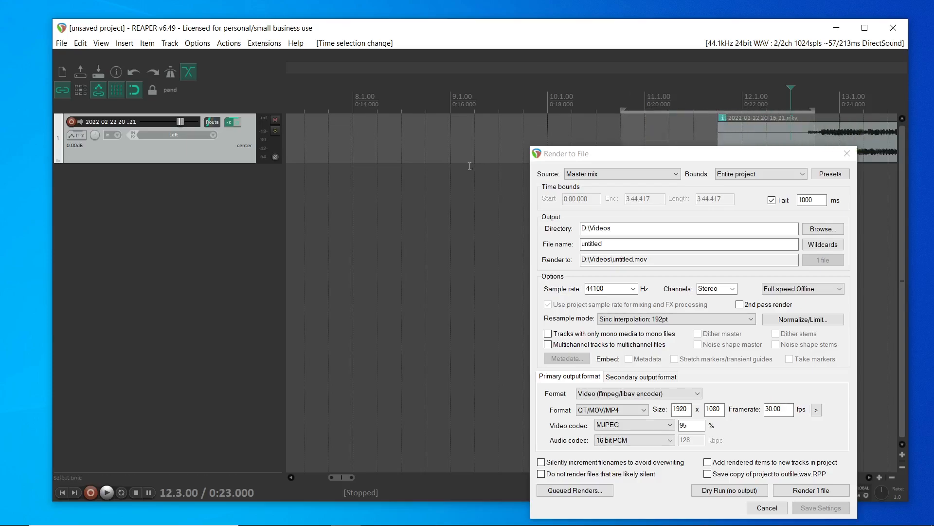
Dismiss the render settings and scroll the arrange view back to the project start.
left_click(766, 507)
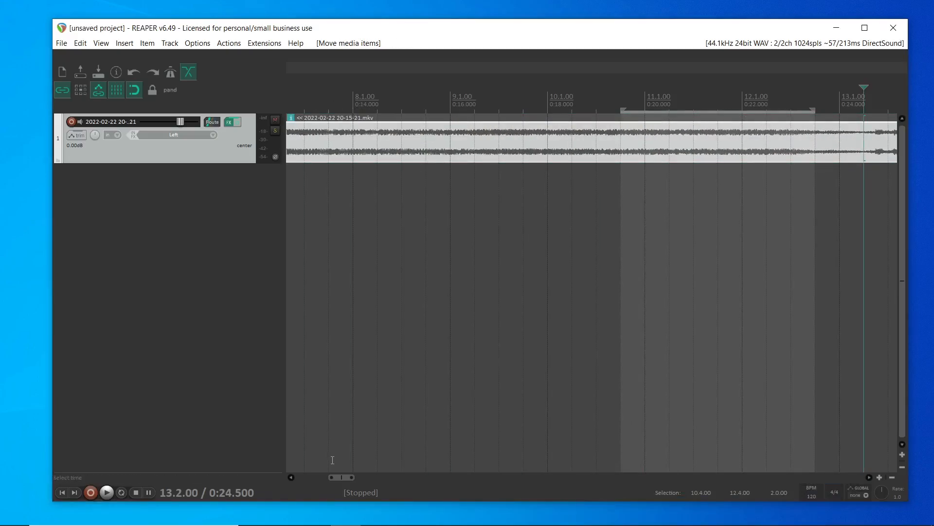
scroll("left", 3)
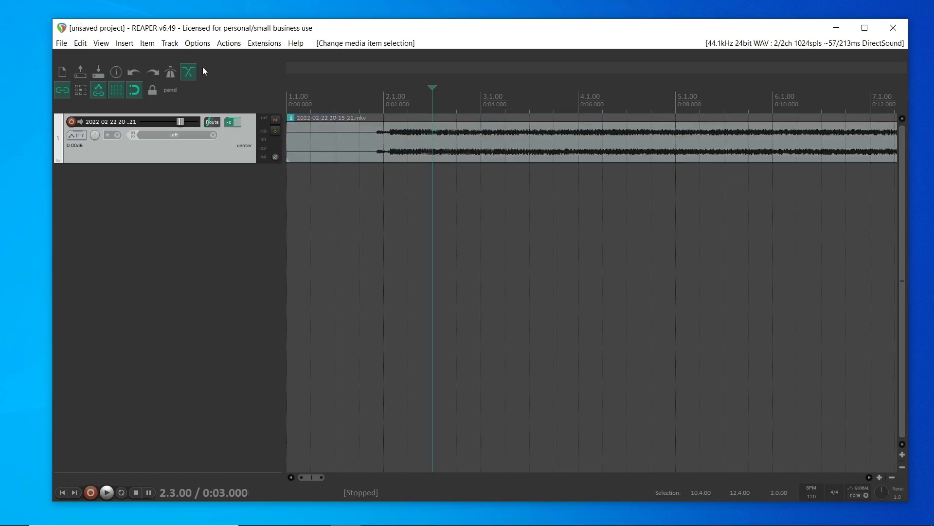
Request the render of D:\Videos\untitled.mov again, triggering the file-exists warning.
left_click(60, 42)
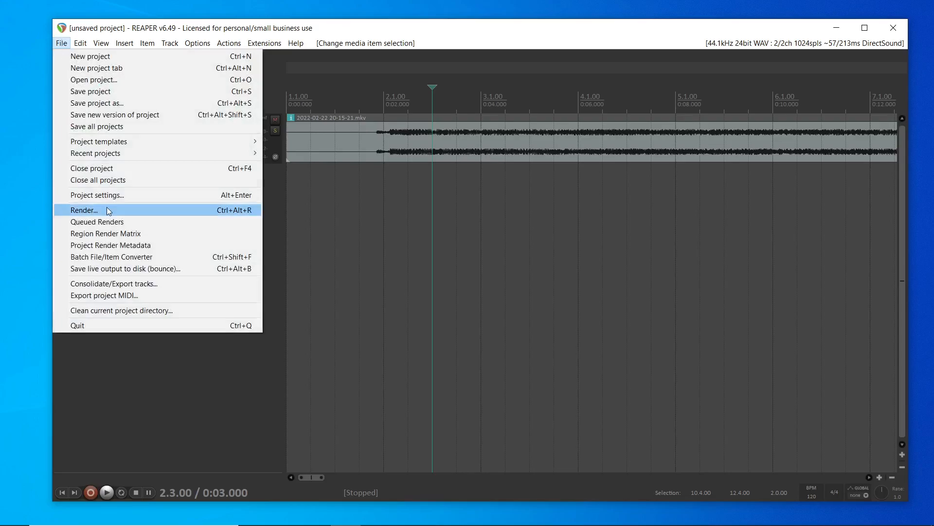
left_click(83, 210)
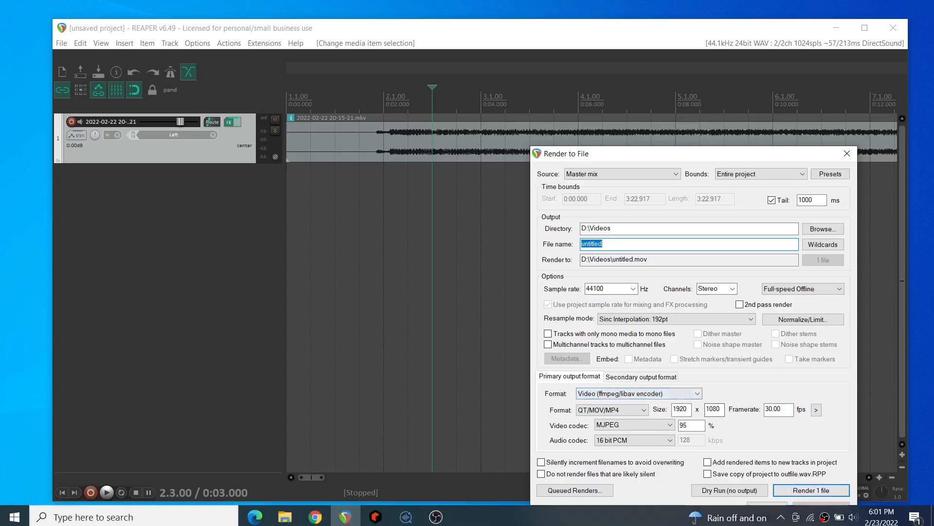
left_click(811, 490)
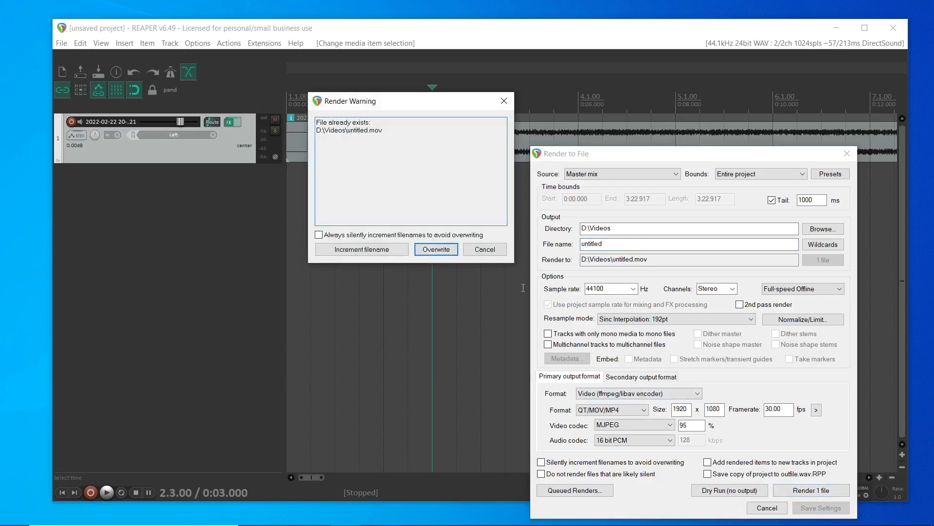
Overwrite untitled.mov, let the render finish, then play the new file from the Videos folder.
left_click(436, 249)
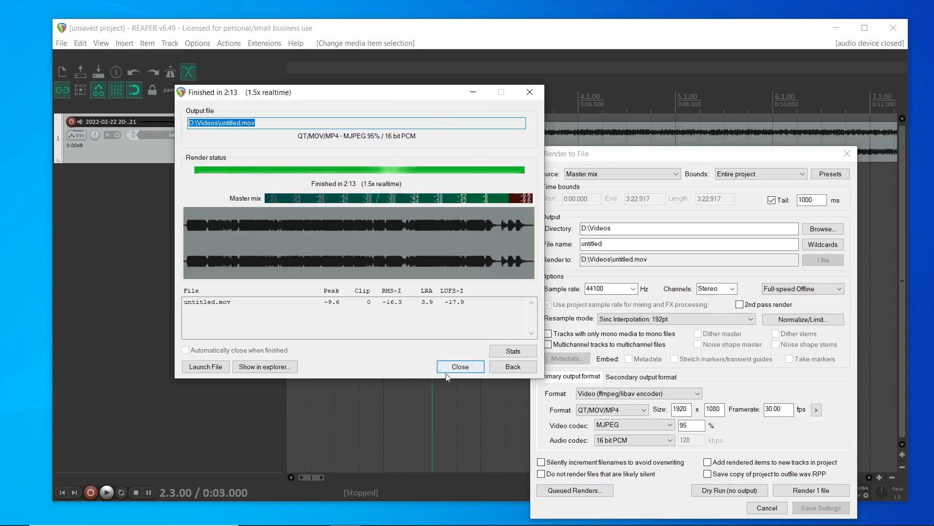
left_click(460, 366)
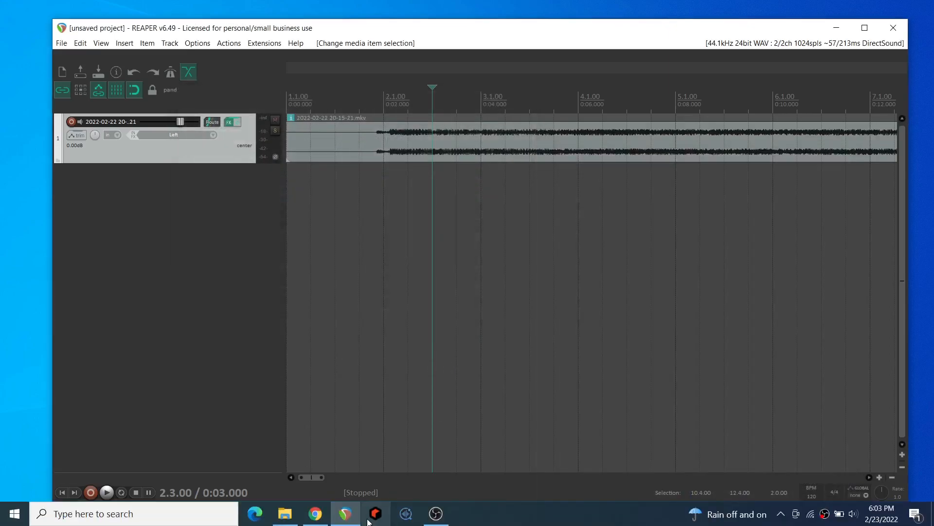
left_click(284, 513)
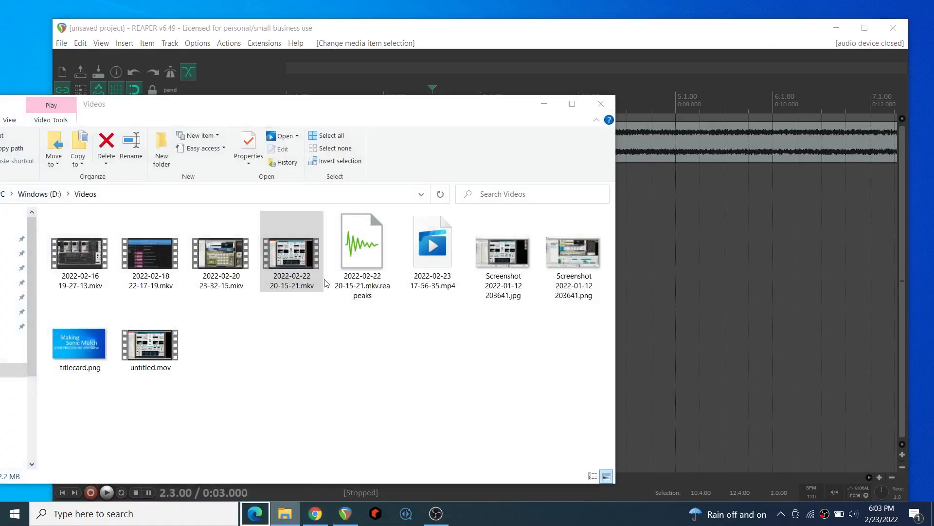
left_click(150, 345)
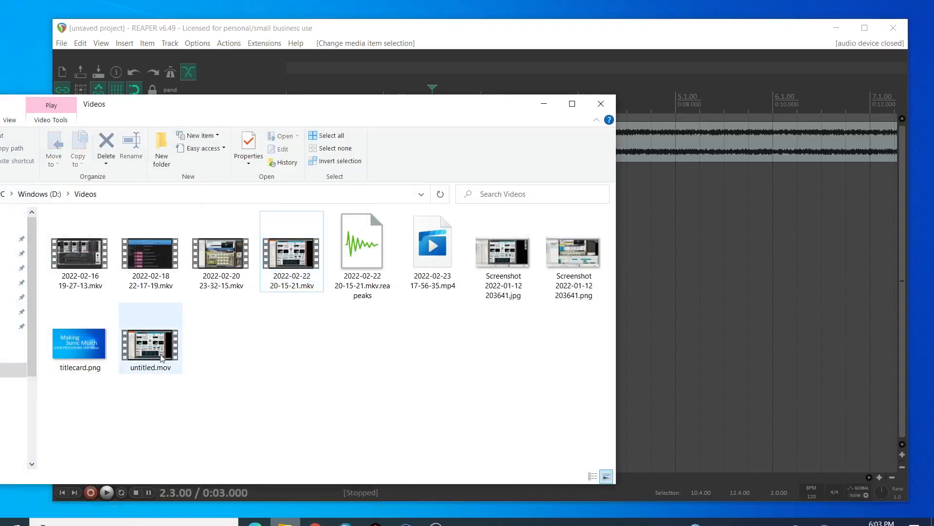
double_click(150, 343)
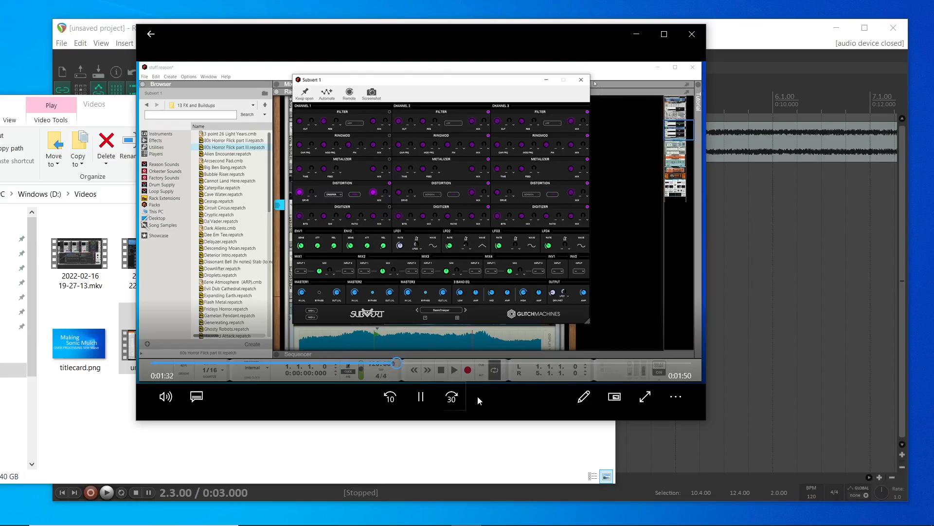
Watch the rendered untitled.mov in Movies & TV and close the player.
left_click(581, 79)
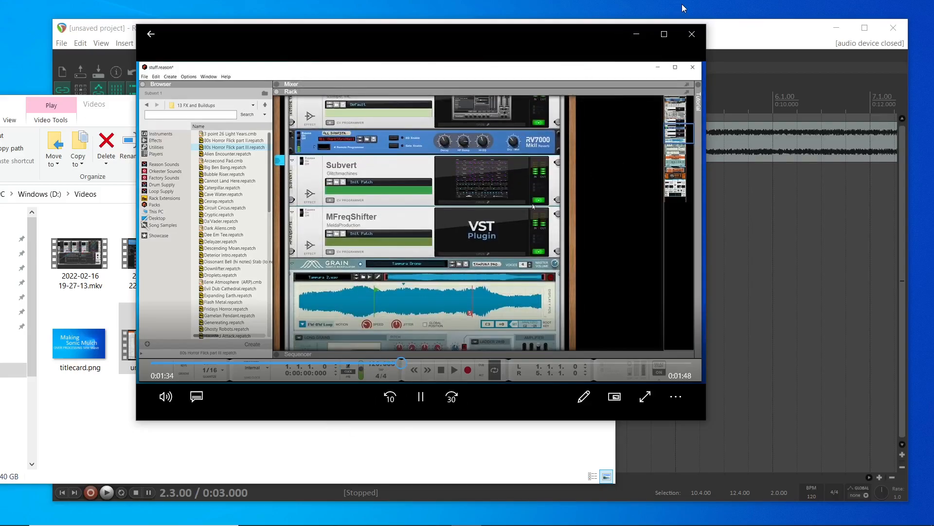
left_click(691, 34)
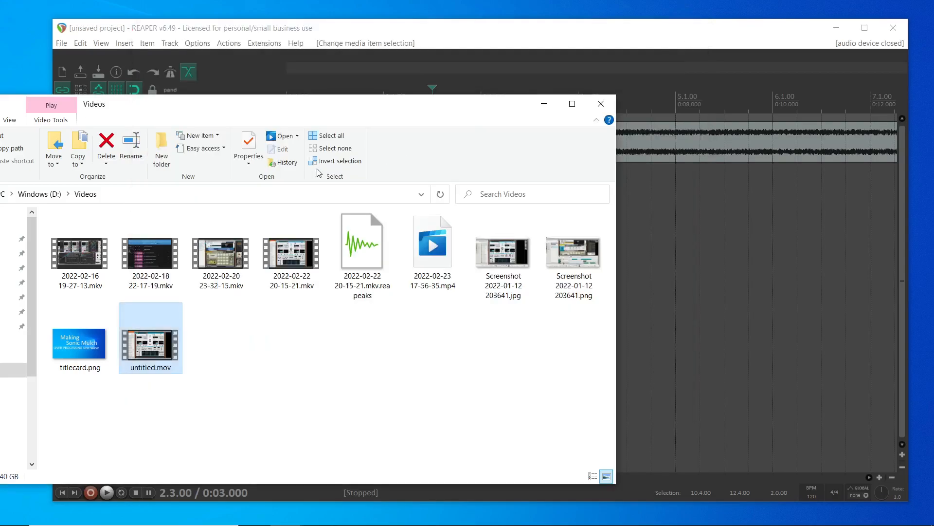
double_click(291, 253)
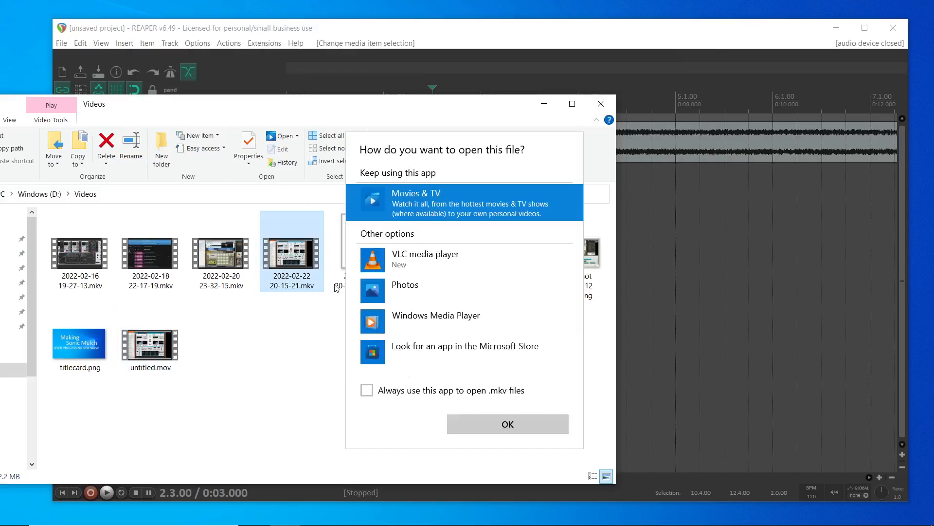
left_click(506, 423)
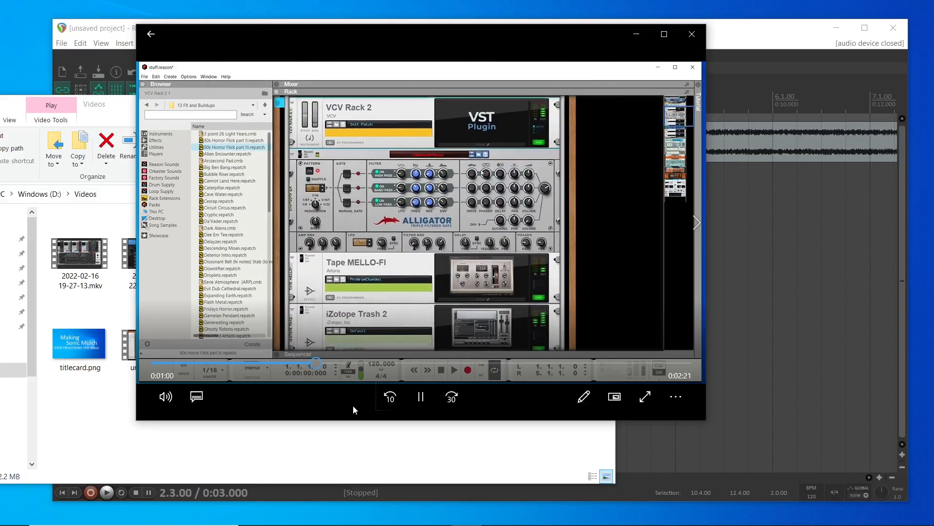
left_click(421, 396)
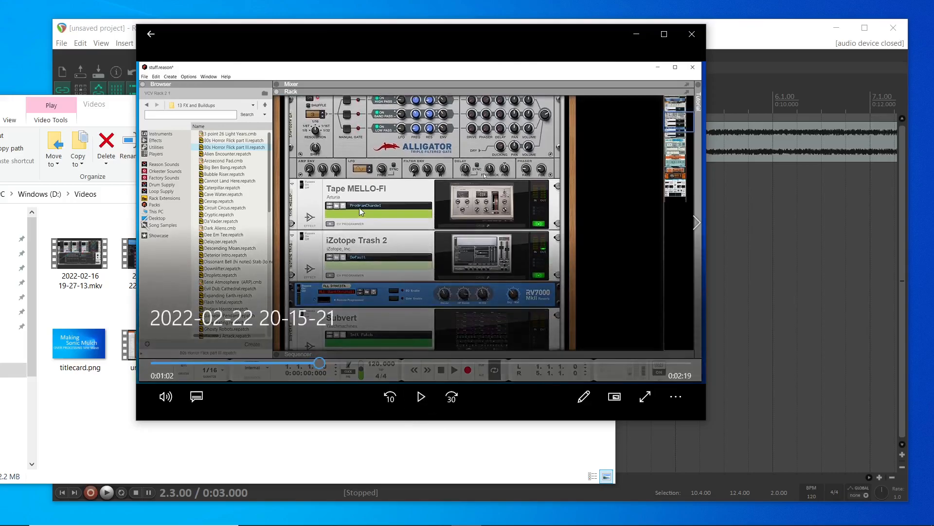
mouse_move(385, 233)
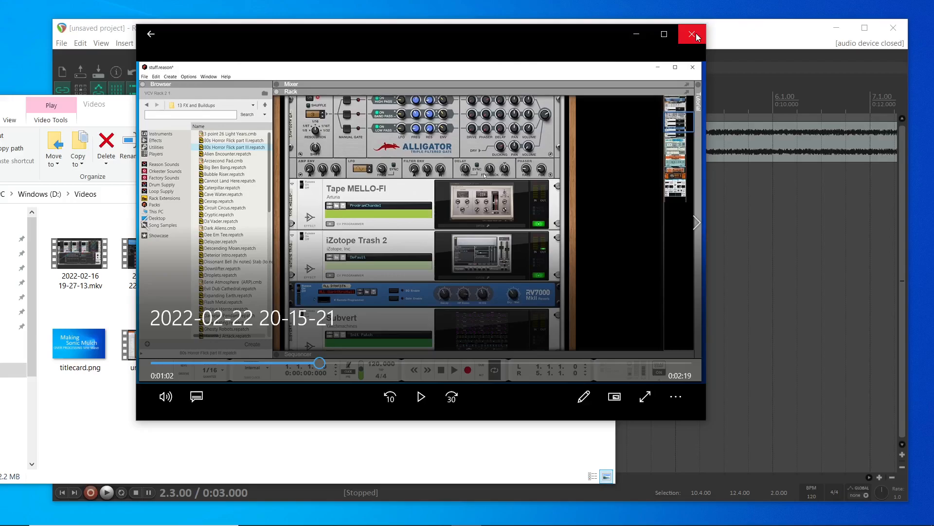
mouse_move(691, 34)
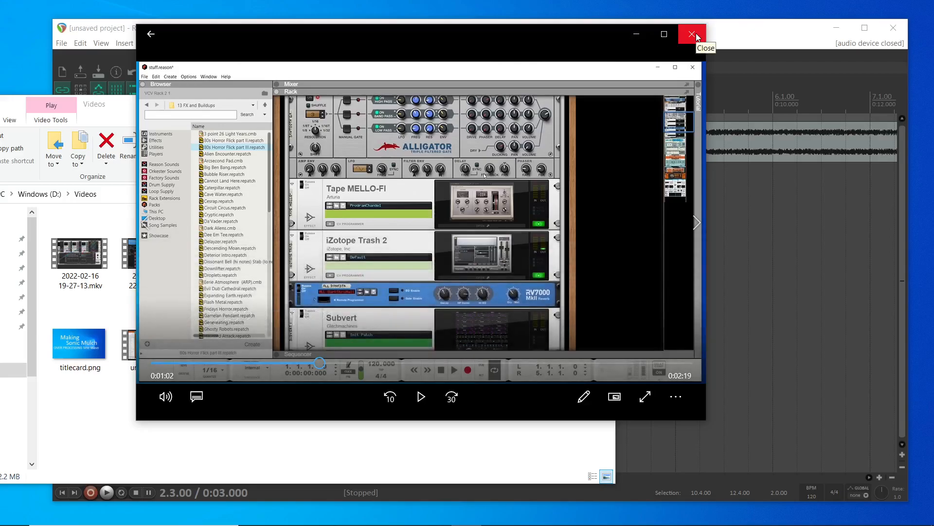